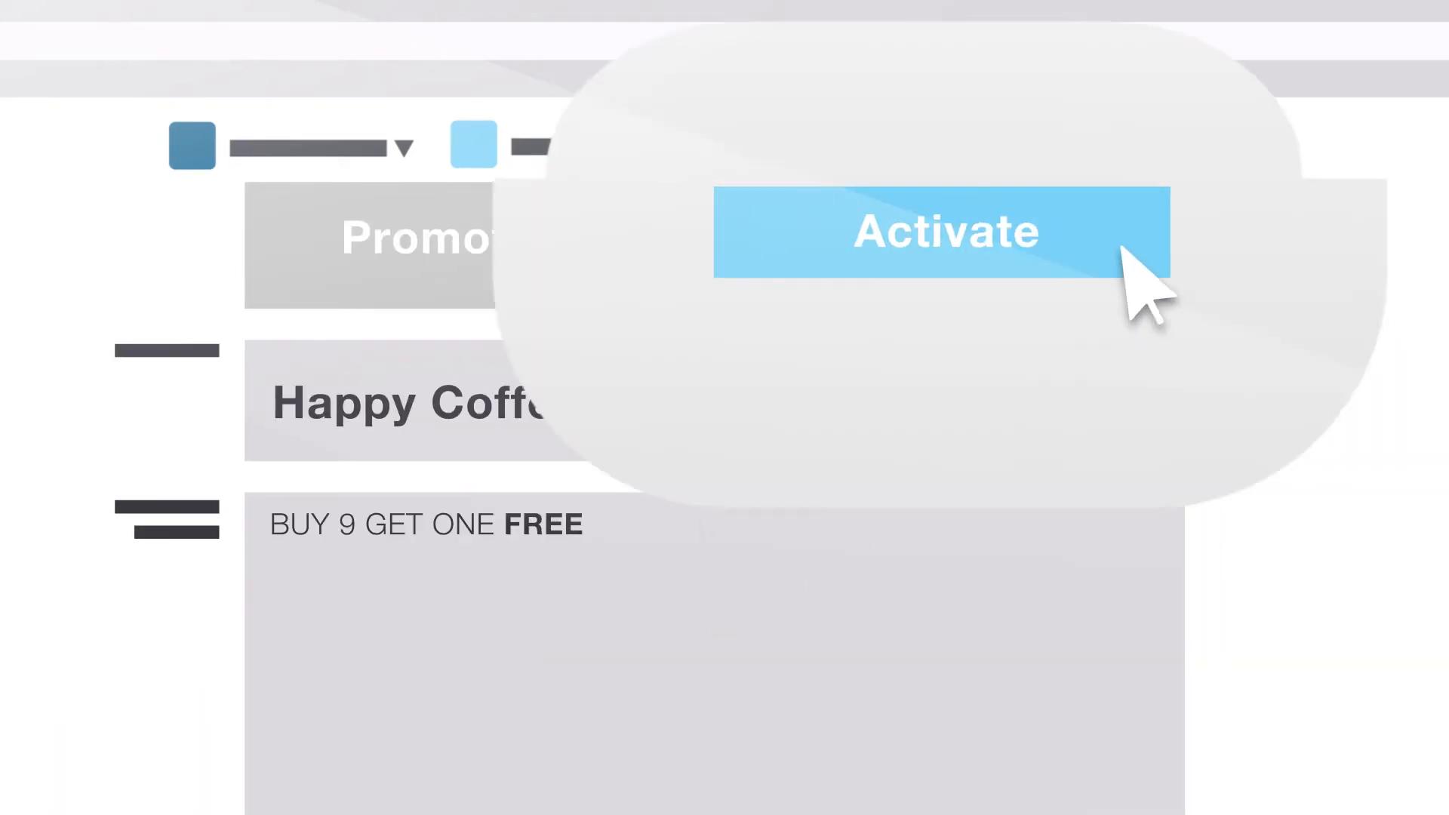
- Activate the Happy Coffee 'Buy 9 get one free' promotion so the reader displays it
click(944, 232)
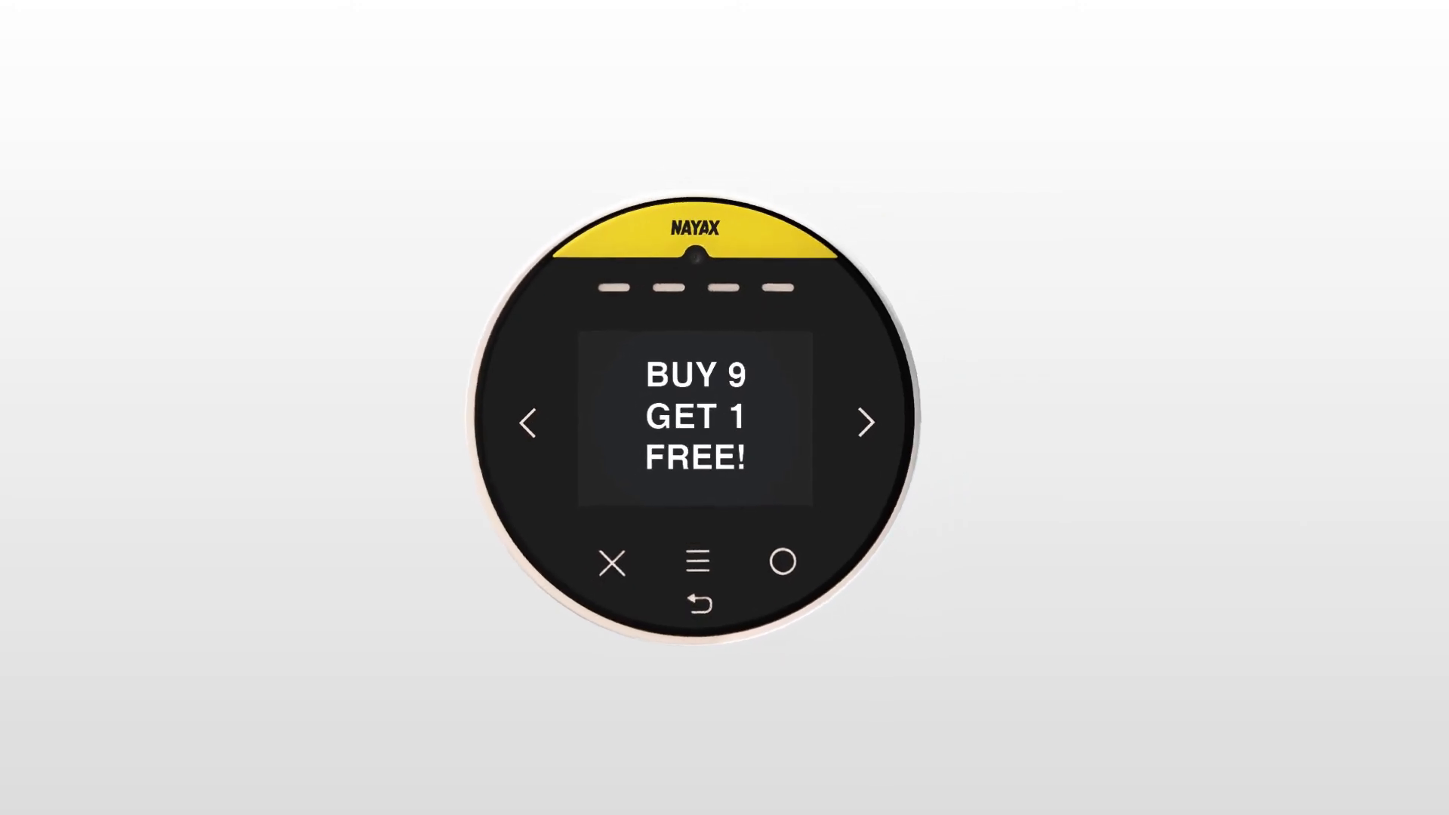